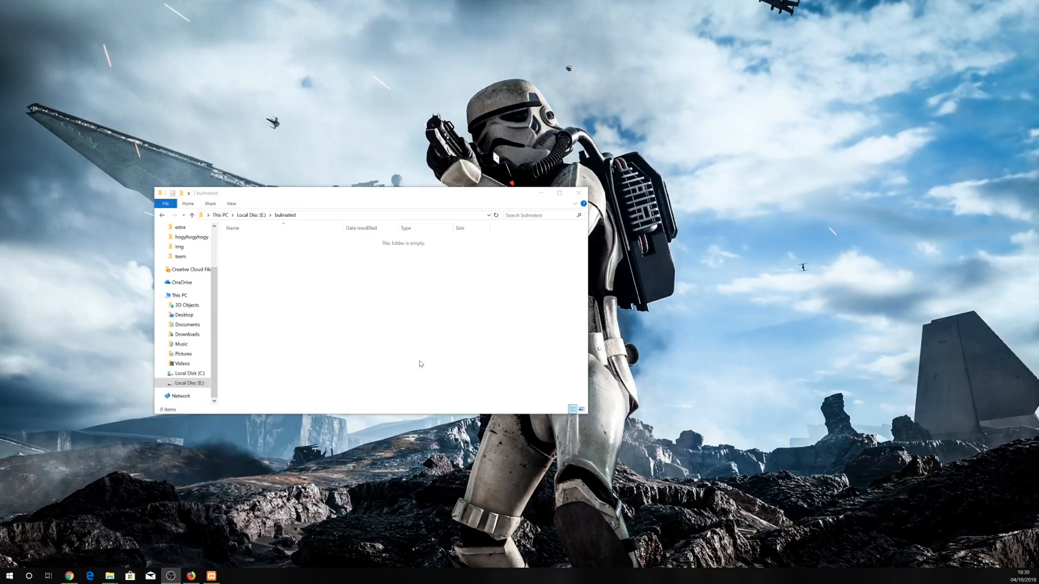
mouse_move(313, 298)
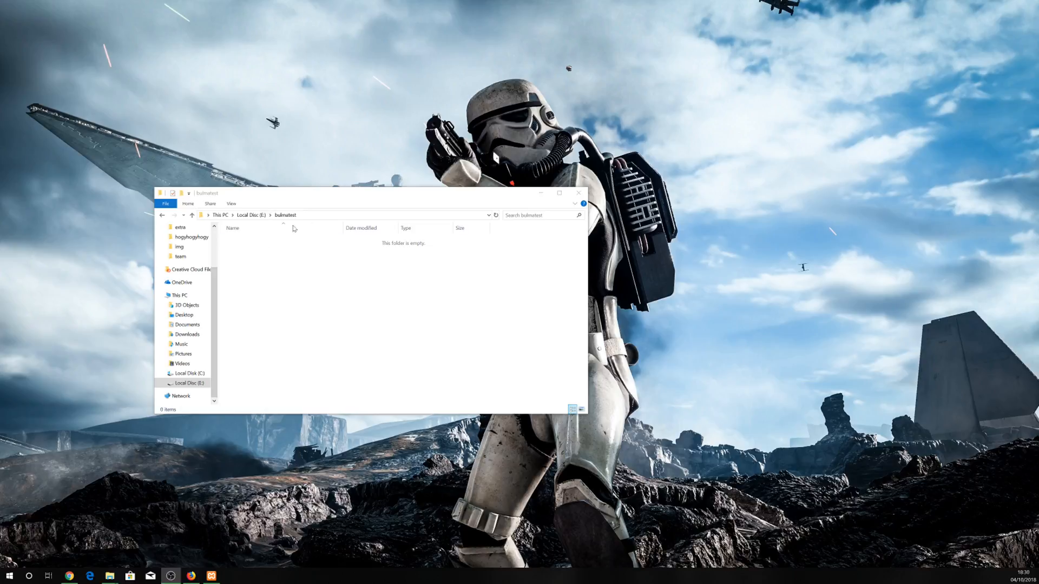
mouse_move(277, 225)
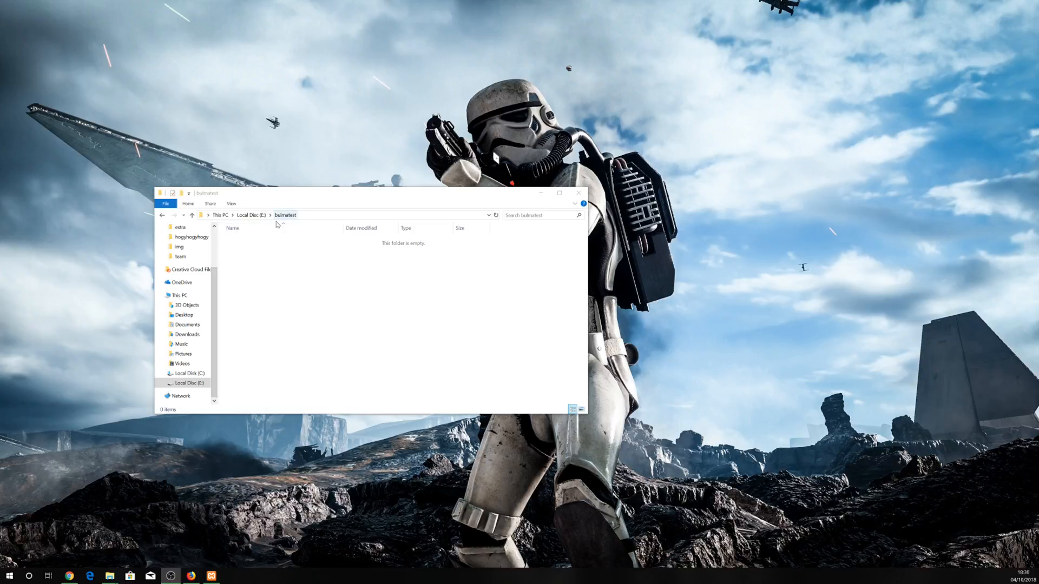
mouse_move(339, 314)
type("laravel new")
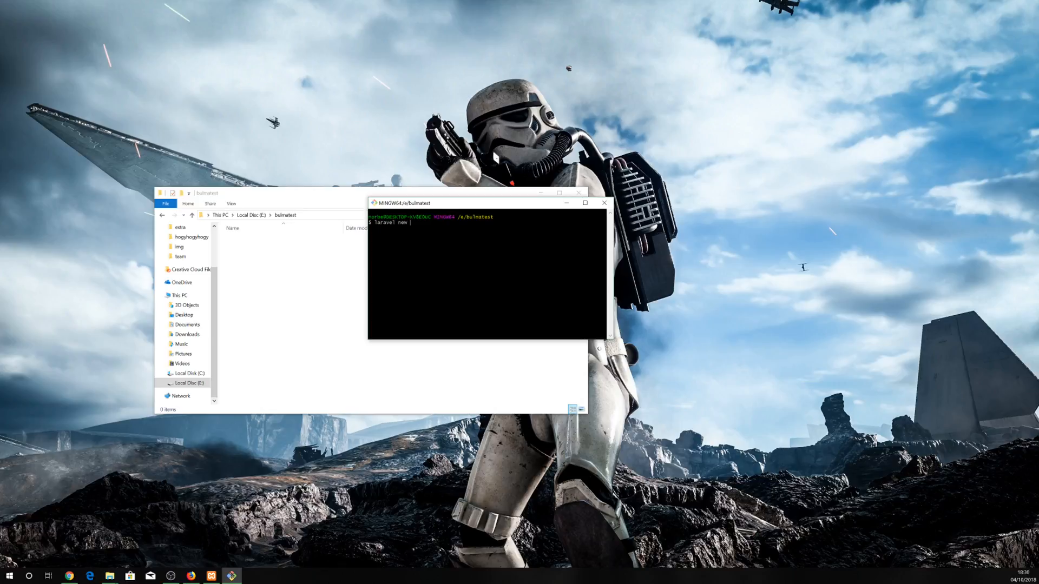
- Run 'laravel new bulmaapp' and wait for 'Application ready!'
type("bul")
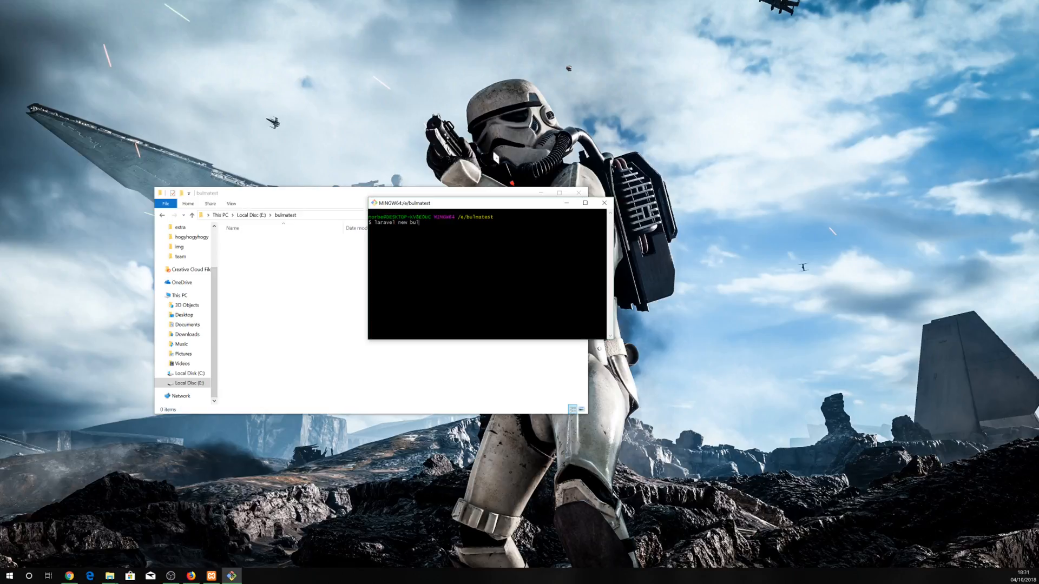
type("maap")
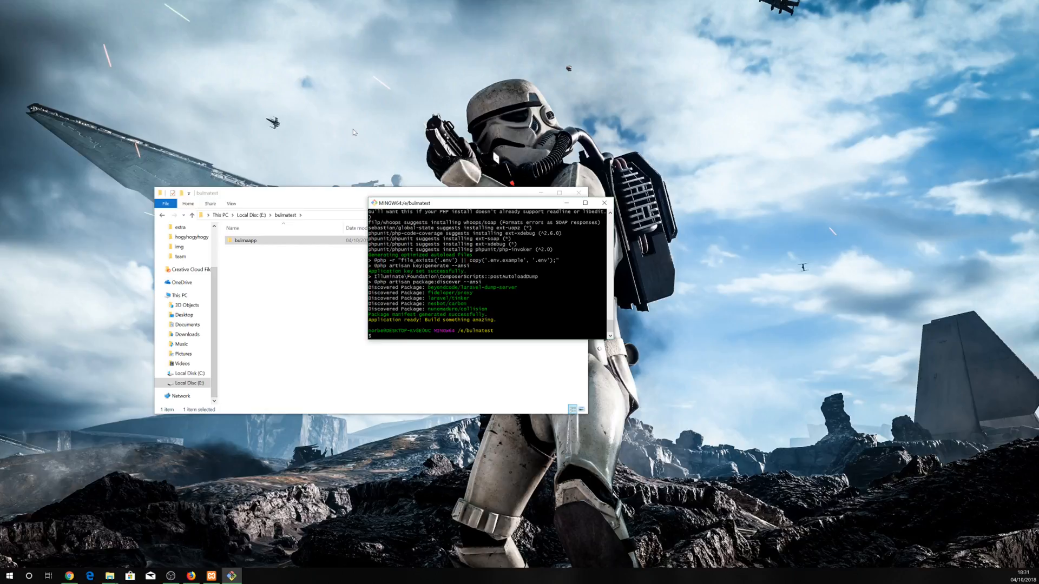
- Change directory into the bulmaapp project folder with 'cd bulmaapp'
type("cd")
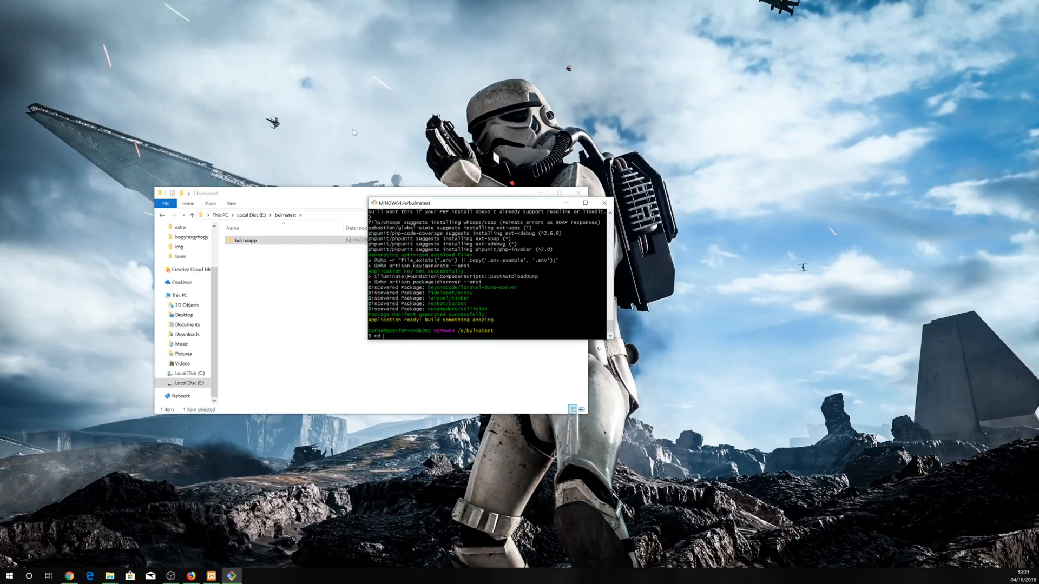
type("b")
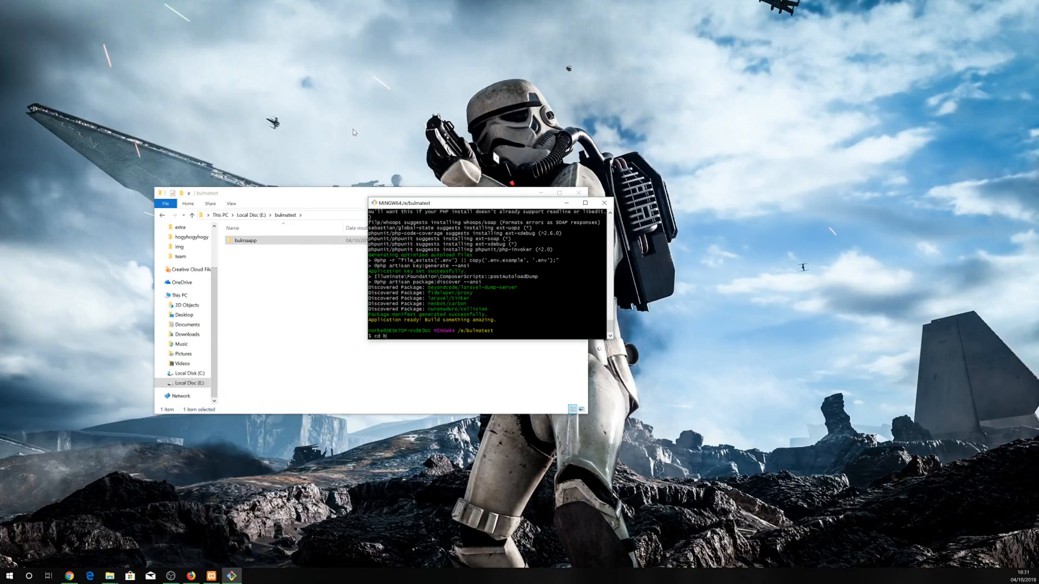
type("ulmaaapp")
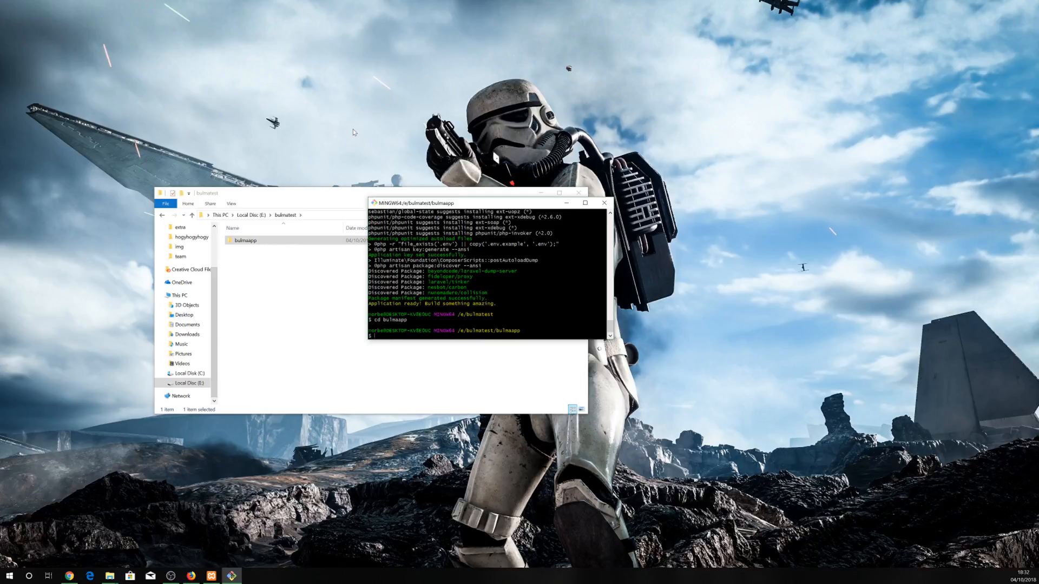
- Run 'composer require laravel-frontend-presets/bulma' to add the Bulma preset package
type("compose")
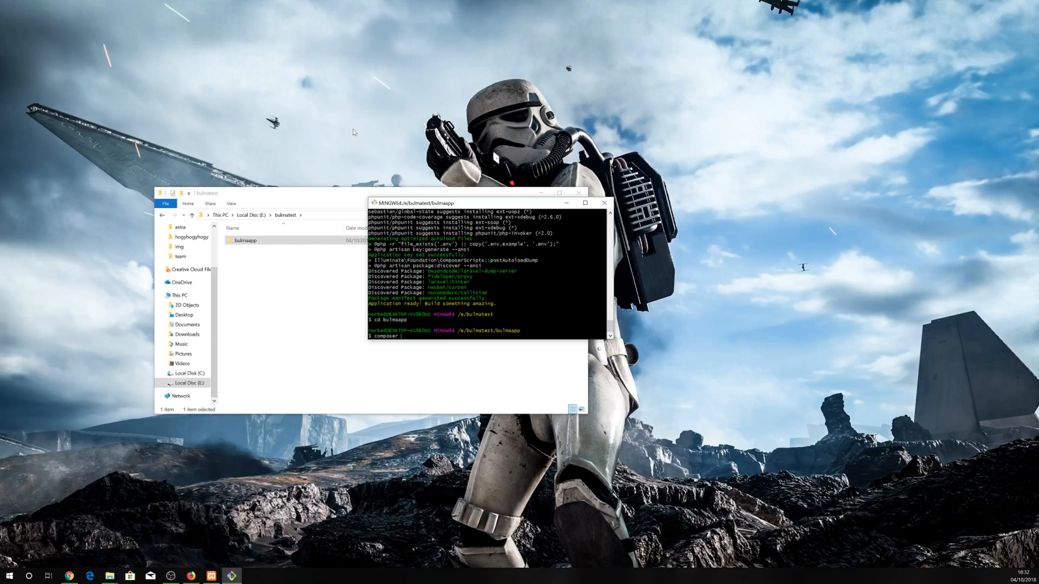
type("require lar")
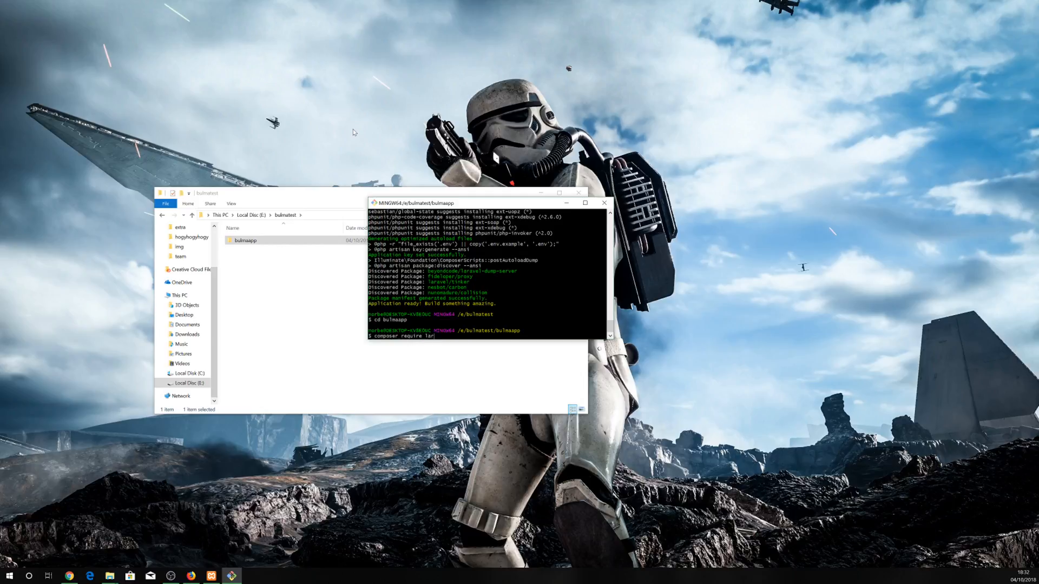
type("avel-fro")
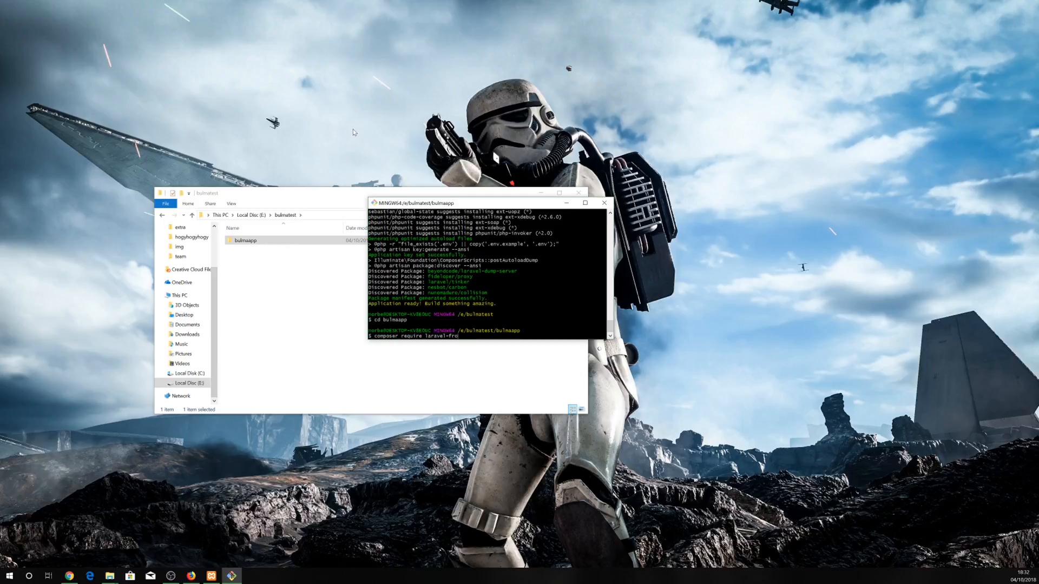
type("ntend")
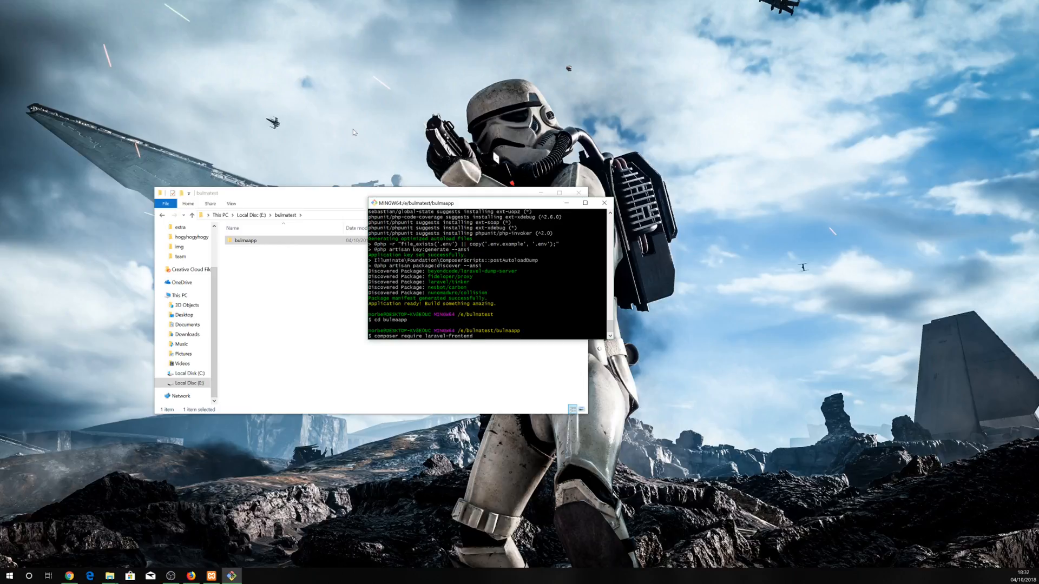
type("-pre")
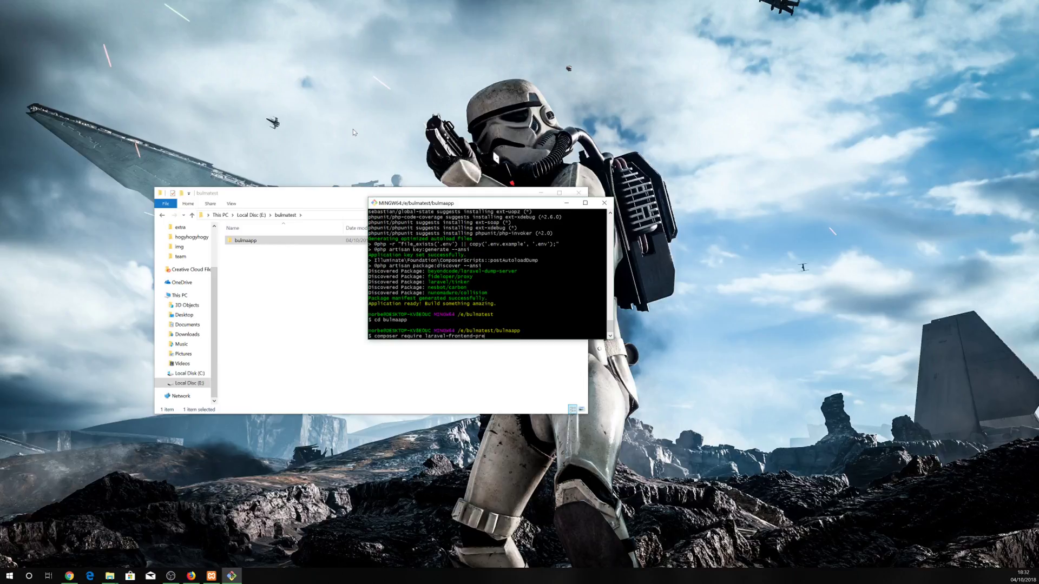
type("set")
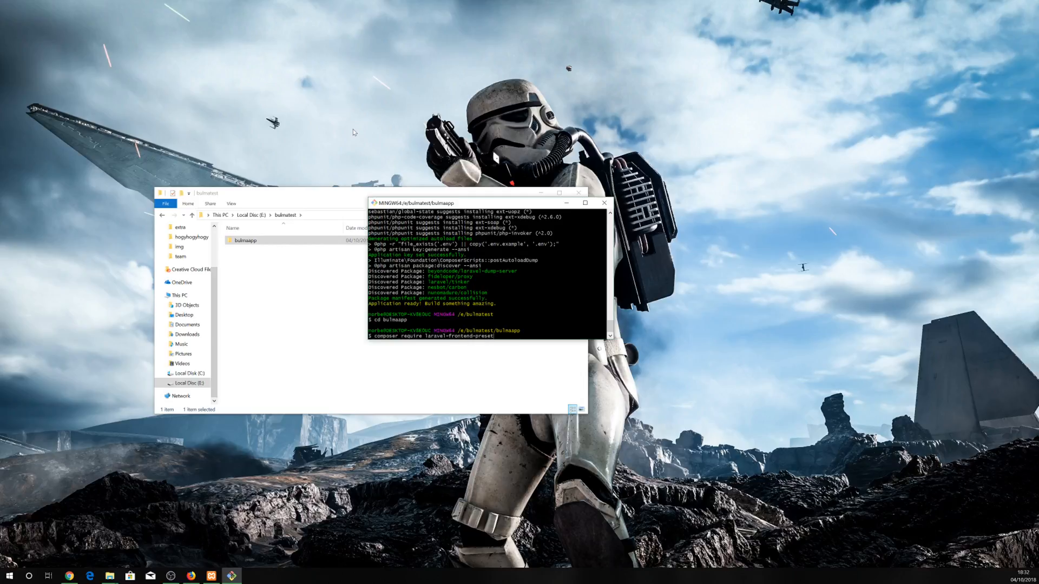
type("s")
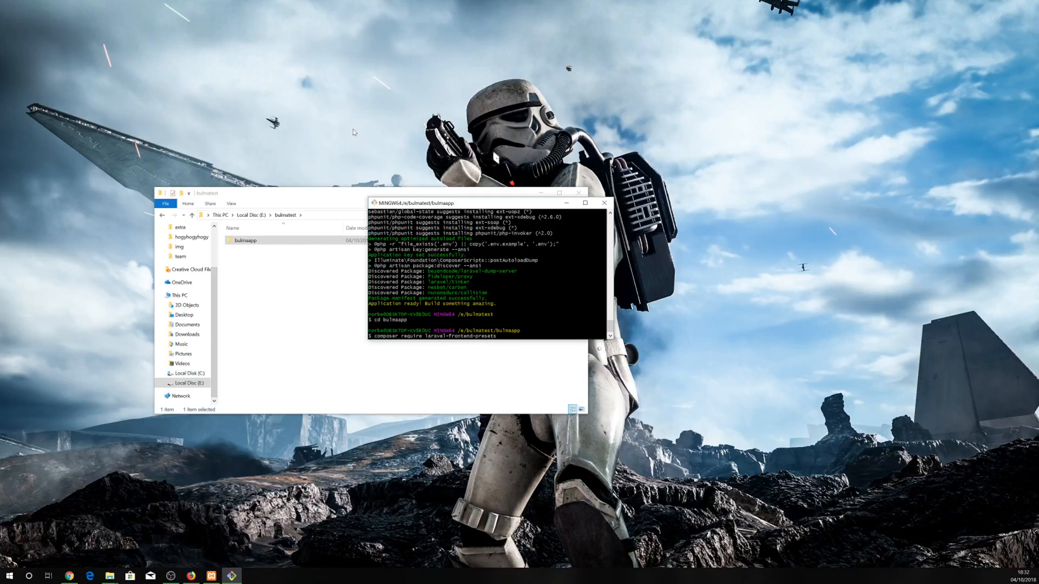
type("/bulma")
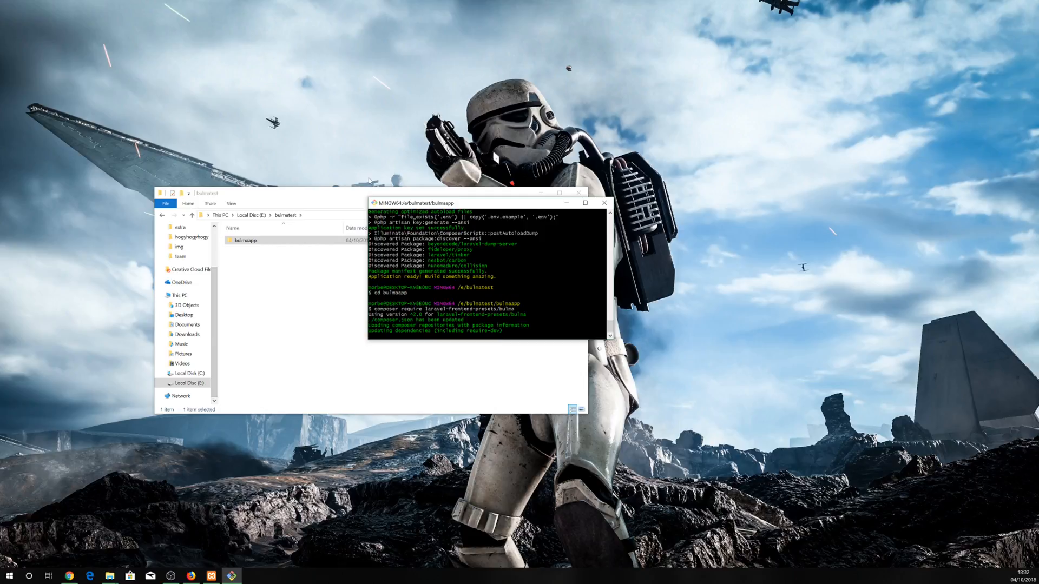
mouse_move(348, 300)
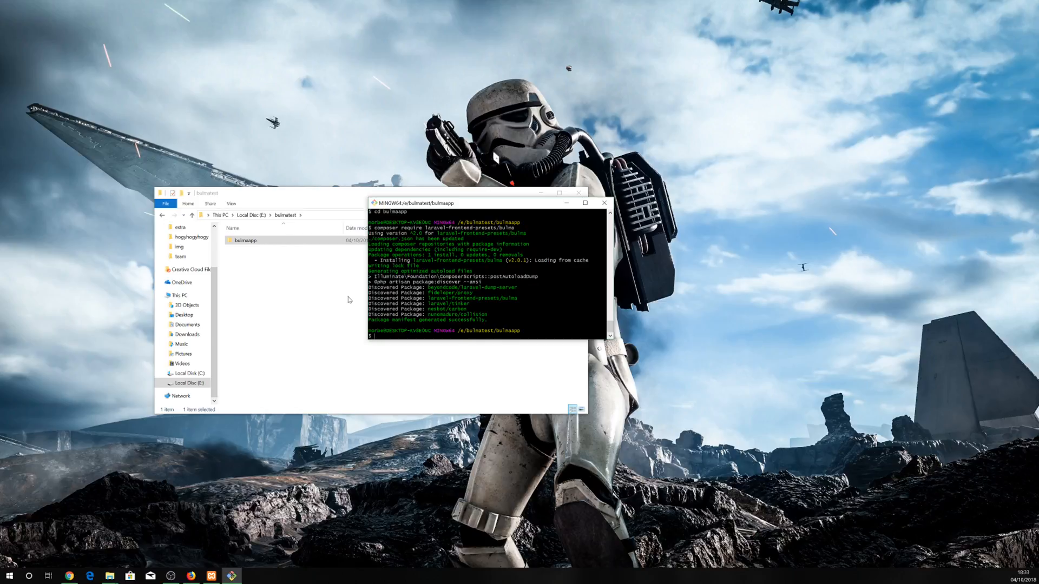
- Run 'php artisan preset bulma-auth' to scaffold Bulma with authentication views
type("php a")
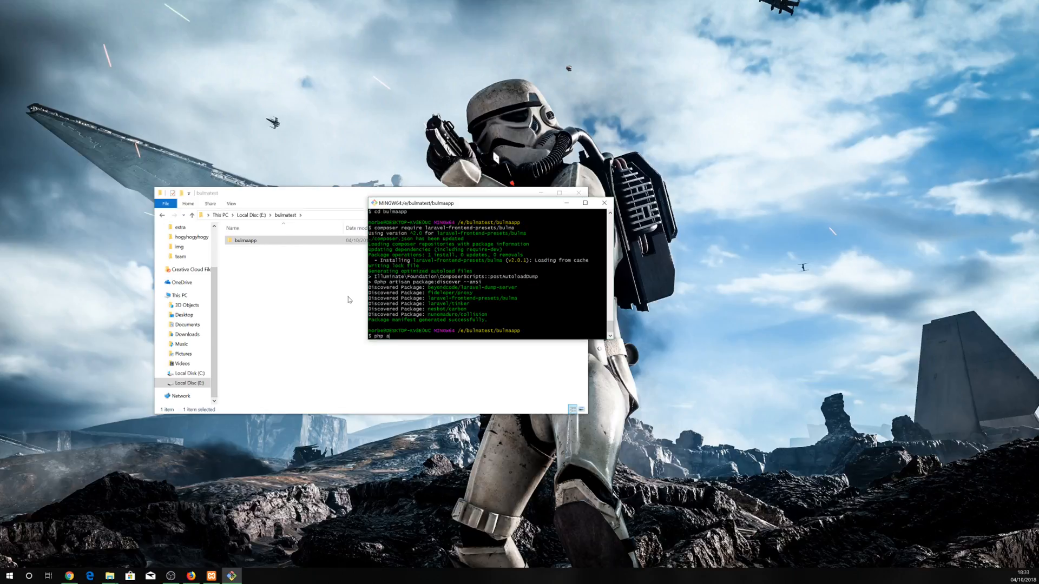
type("rtisan")
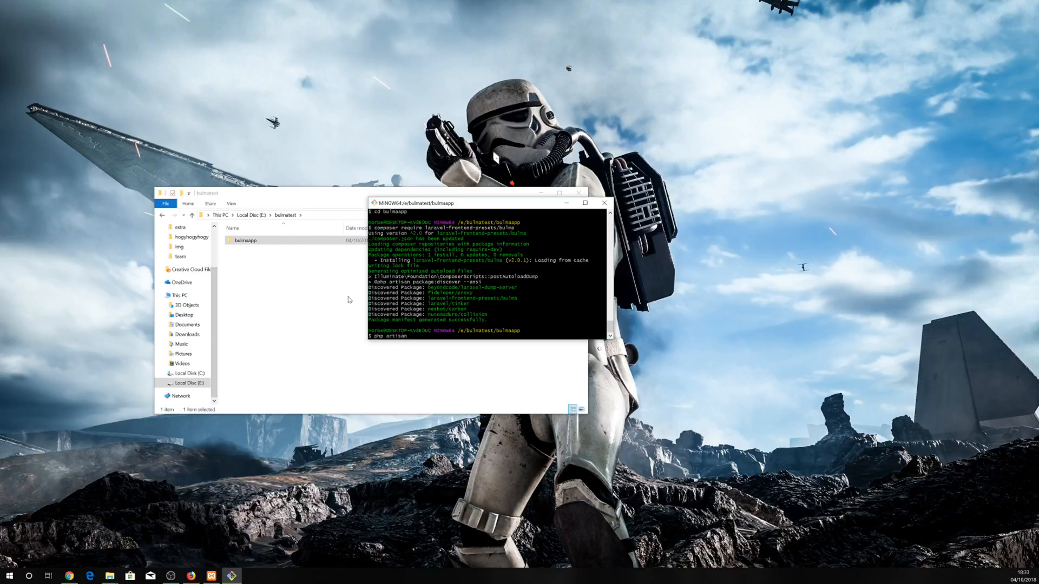
type("preset b")
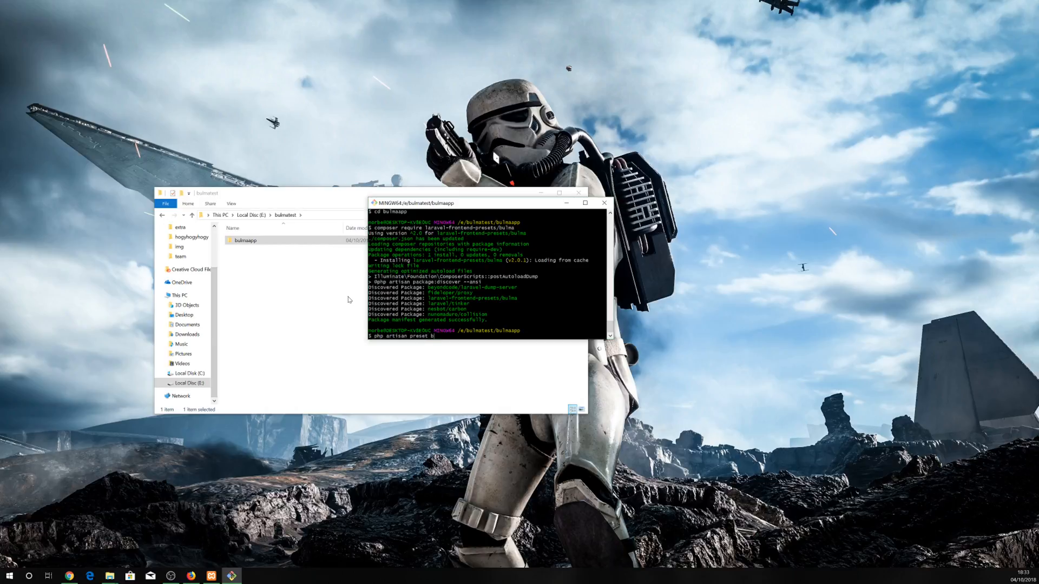
type("ulma-")
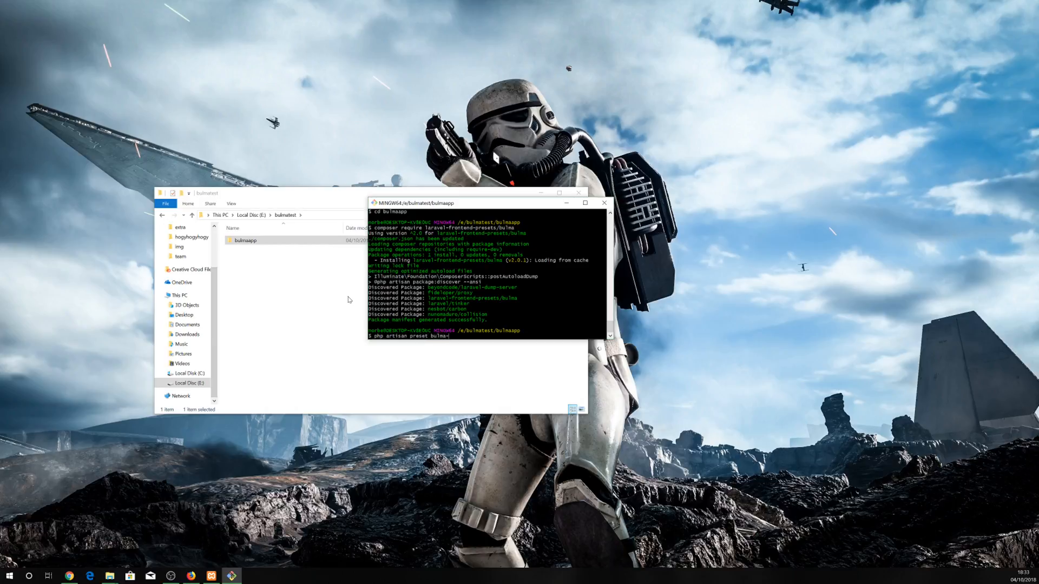
type("auth")
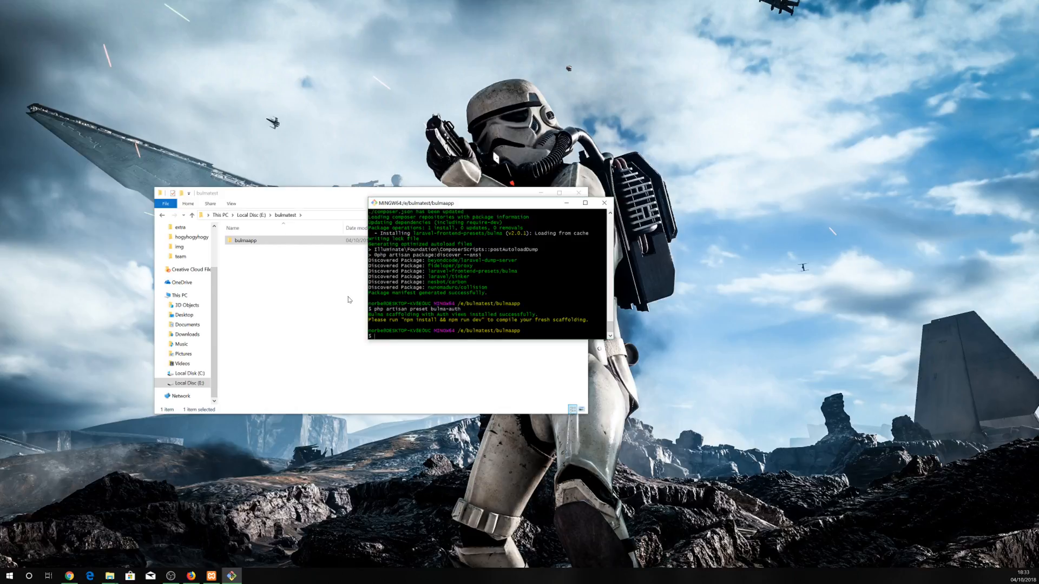
type("npm")
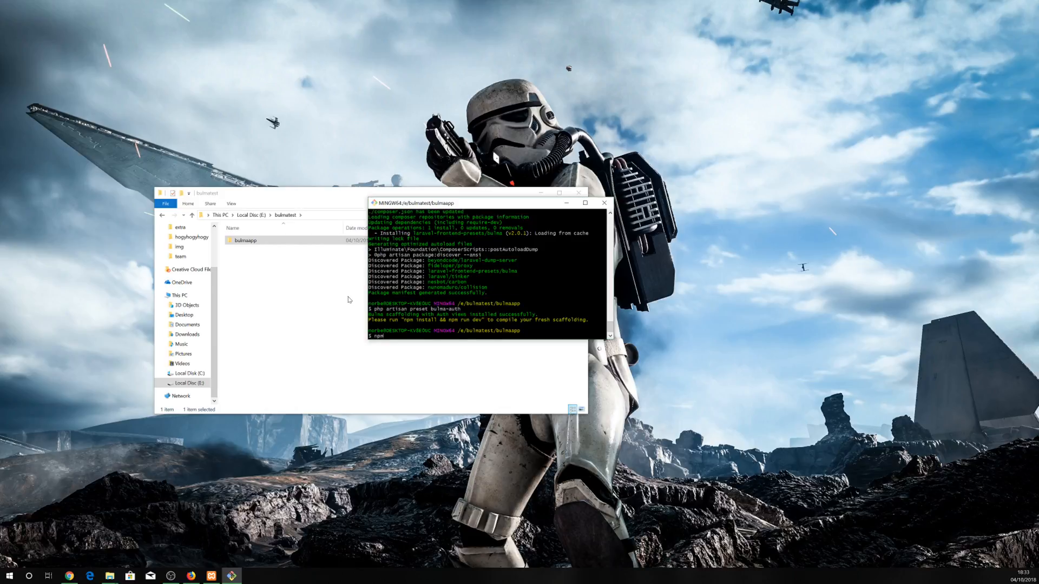
- Run 'npm install', adding 1182 packages with 0 vulnerabilities
type("install")
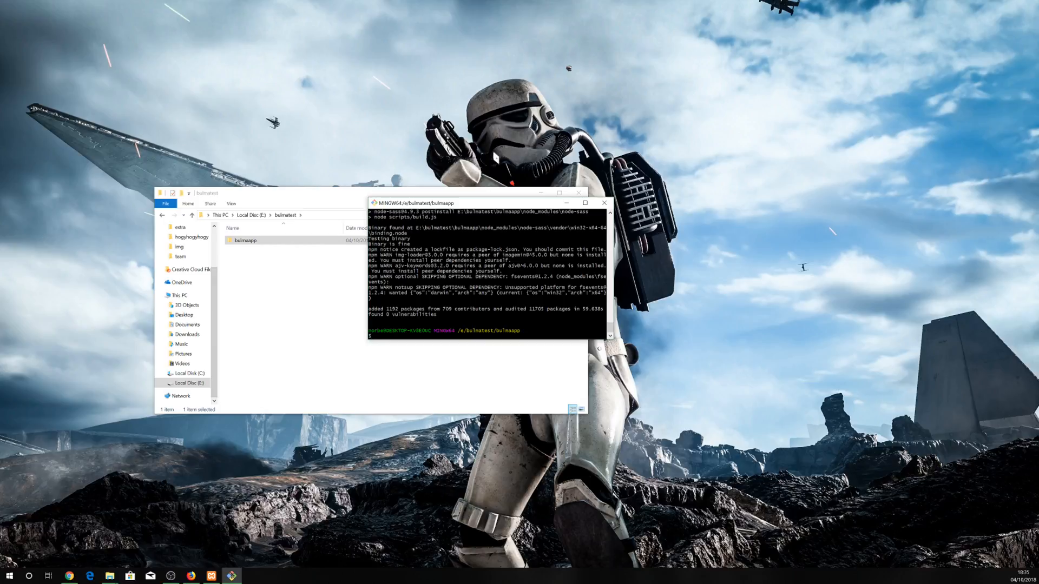
type("n")
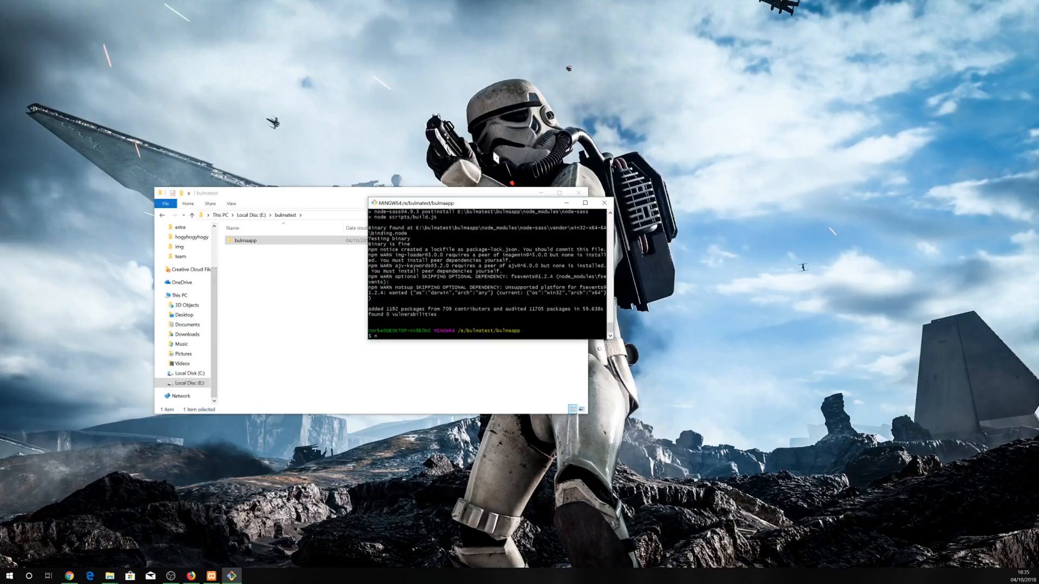
- Run 'npm run watch' to compile app.js and app.css successfully
type("npm run w")
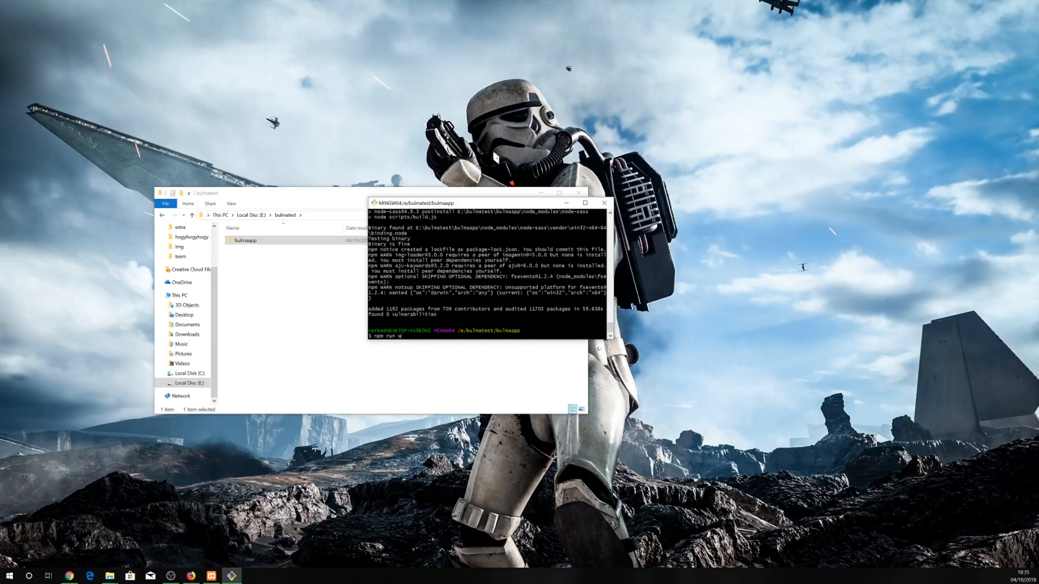
type("atc")
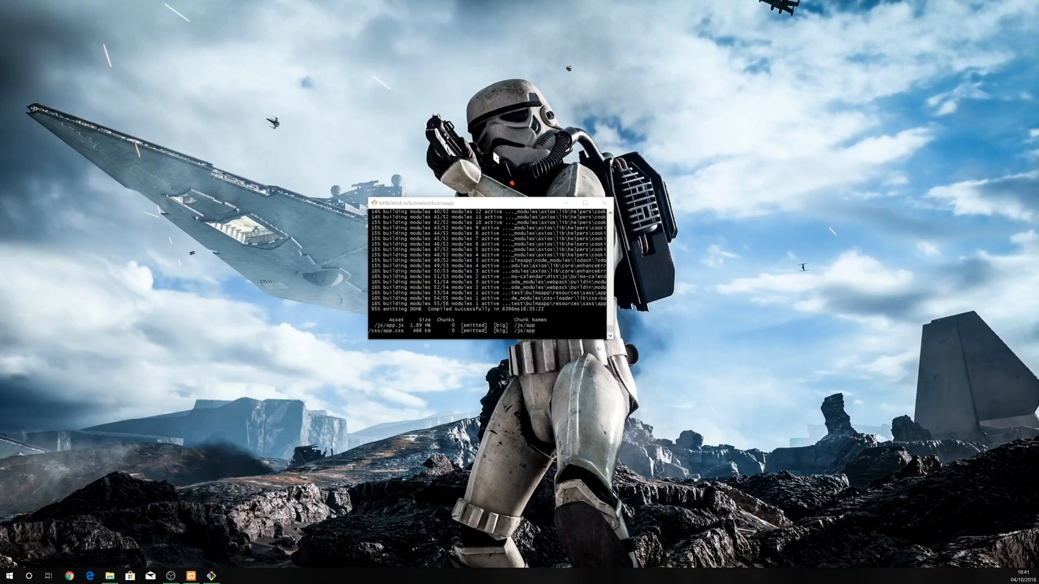
- Launch Firefox, dismiss the default-browser prompt and browse to localhost
left_click(231, 583)
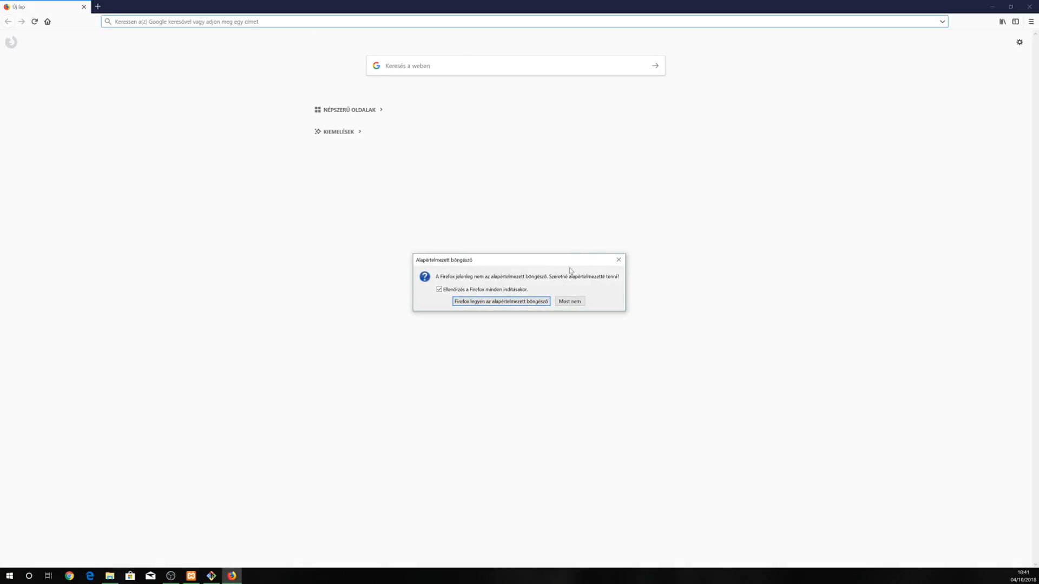
left_click(570, 300)
type("localhost")
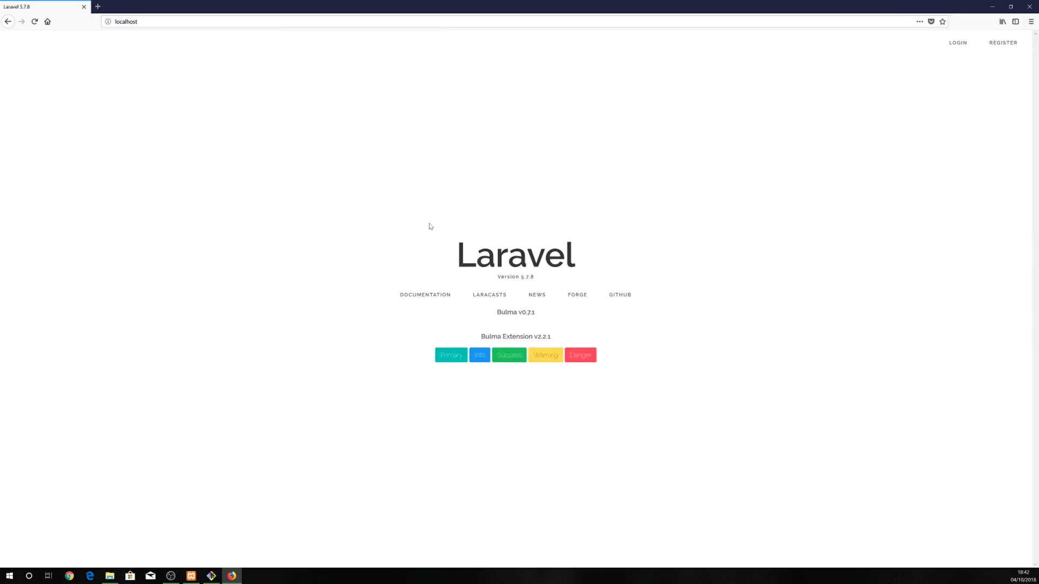
mouse_move(429, 224)
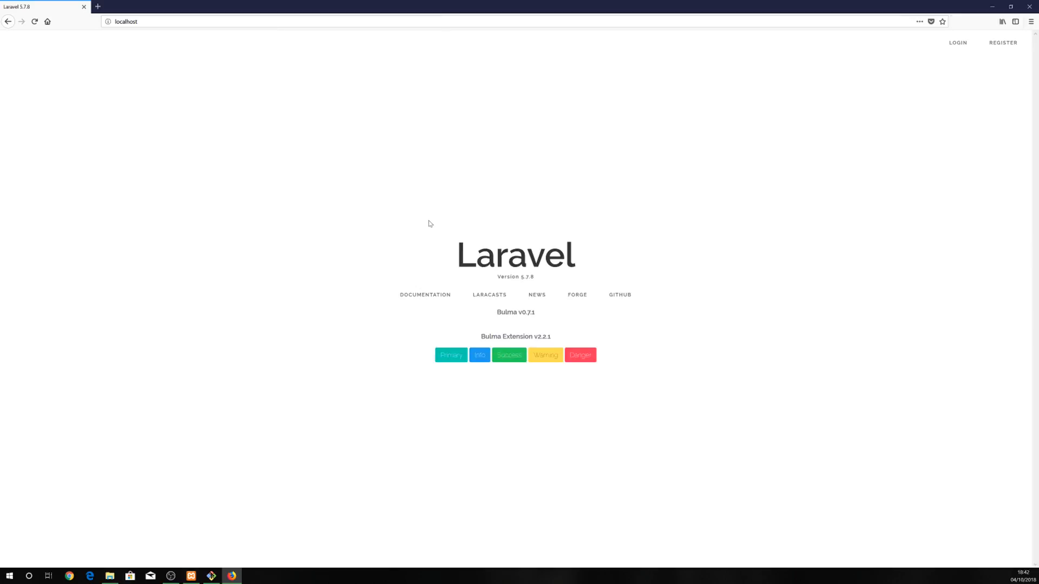
mouse_move(437, 271)
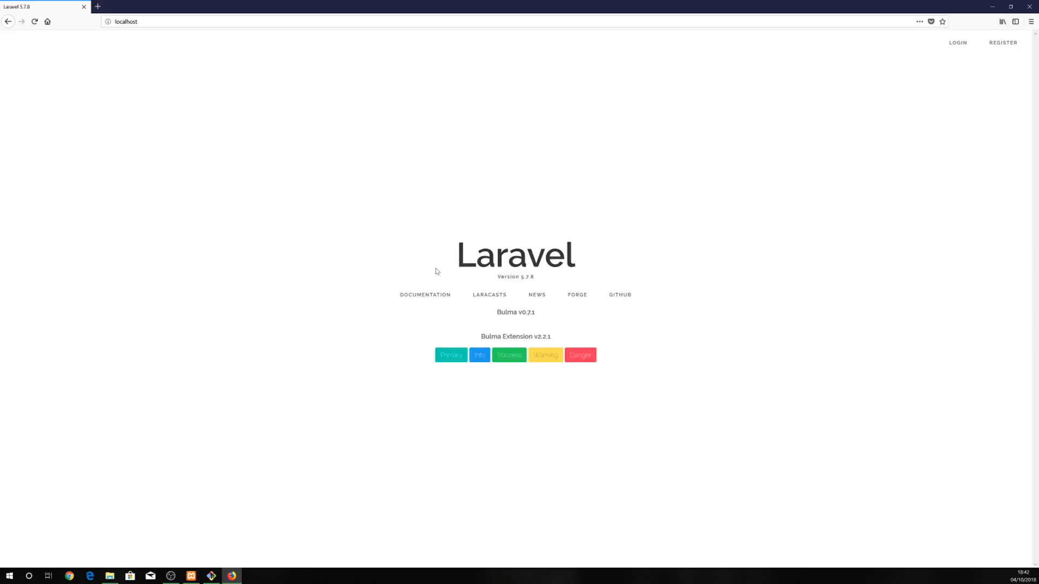
mouse_move(479, 318)
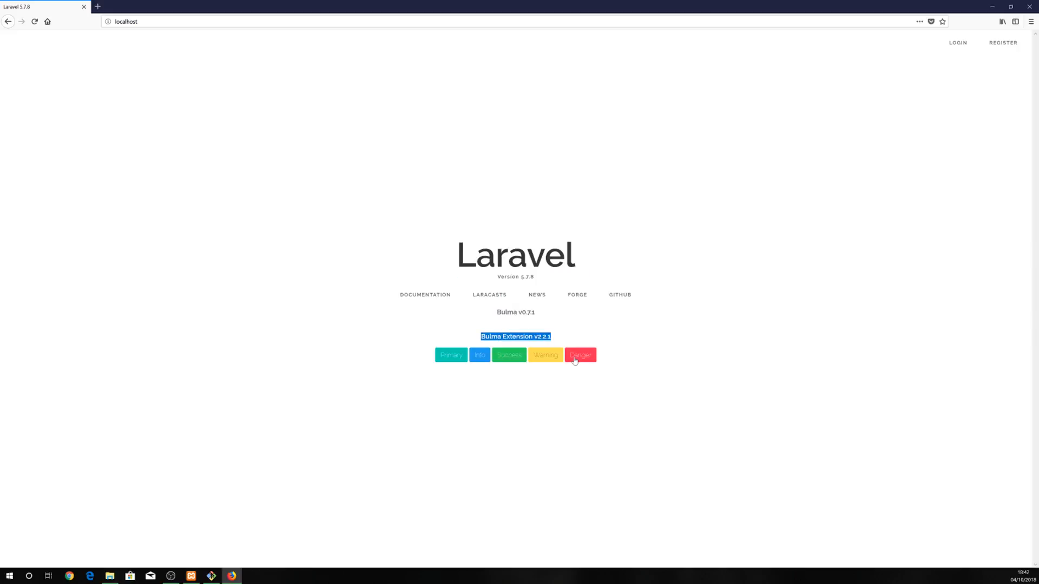
left_click(957, 44)
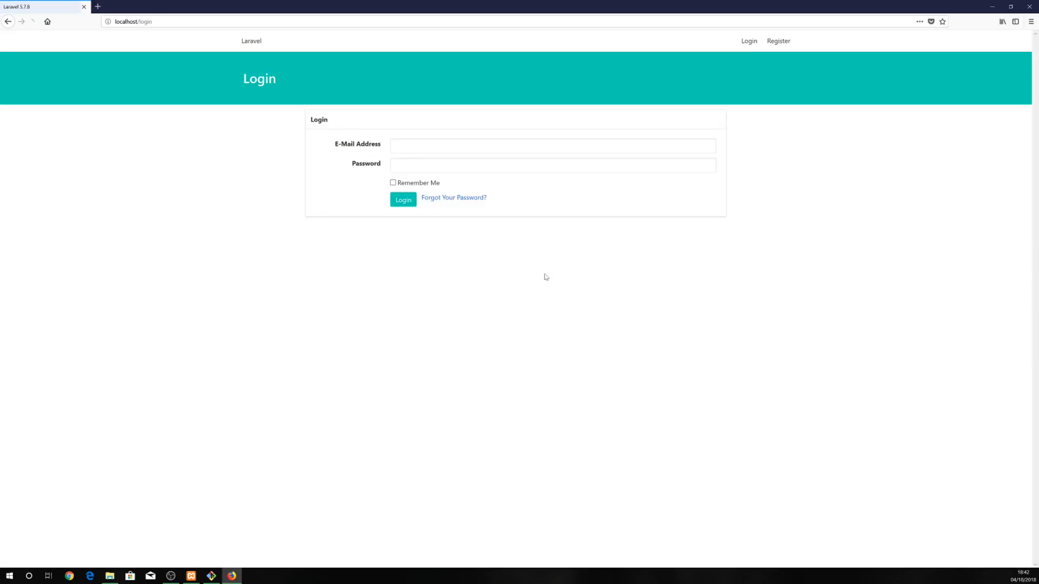
mouse_move(251, 43)
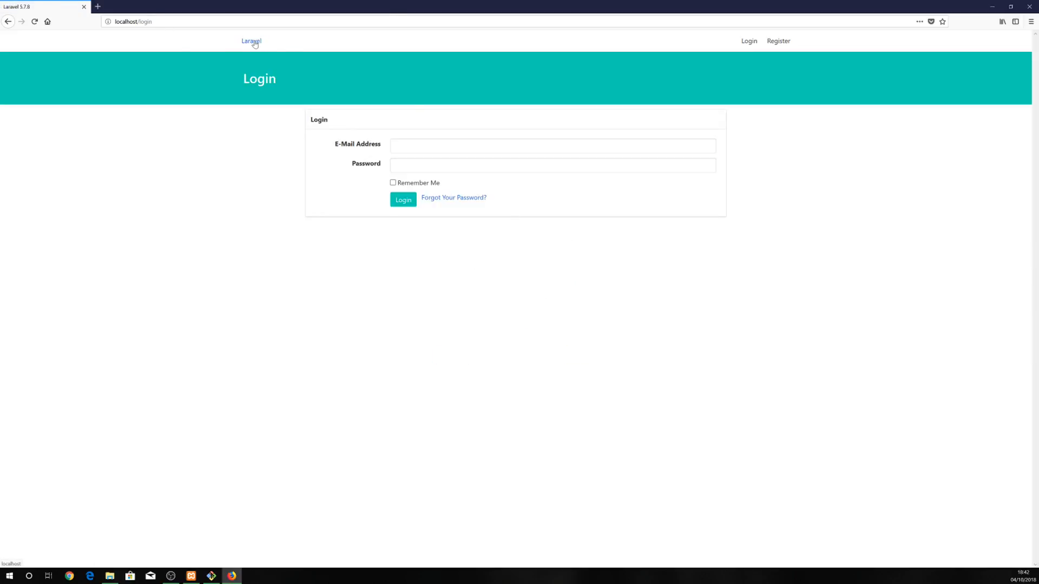
left_click(250, 41)
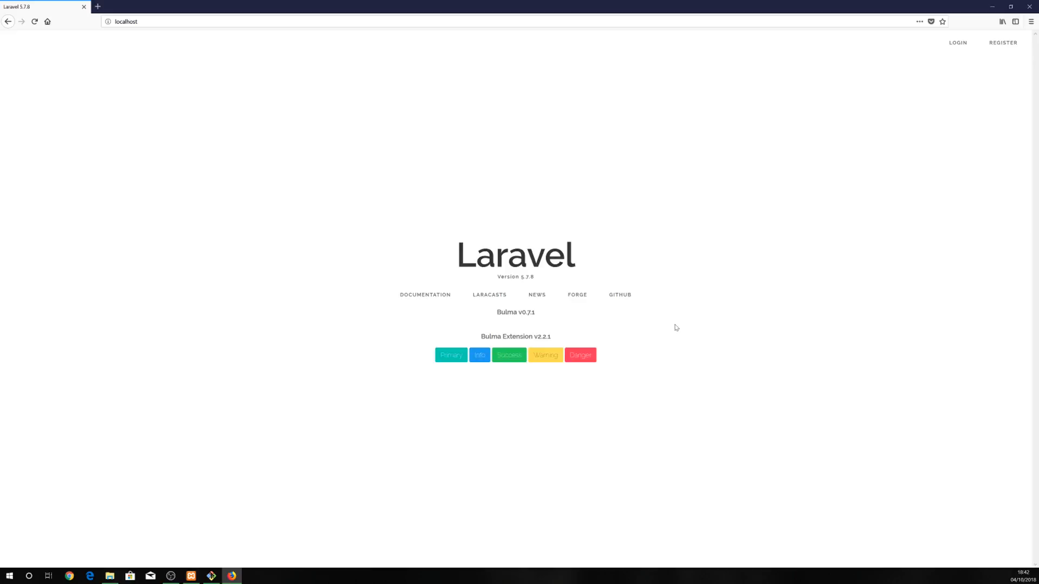
mouse_move(674, 329)
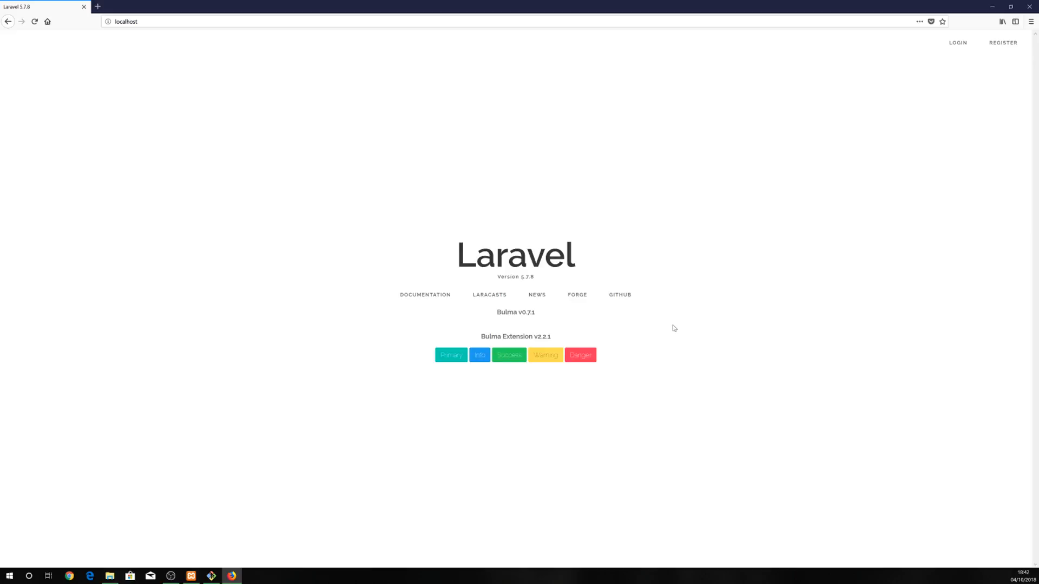